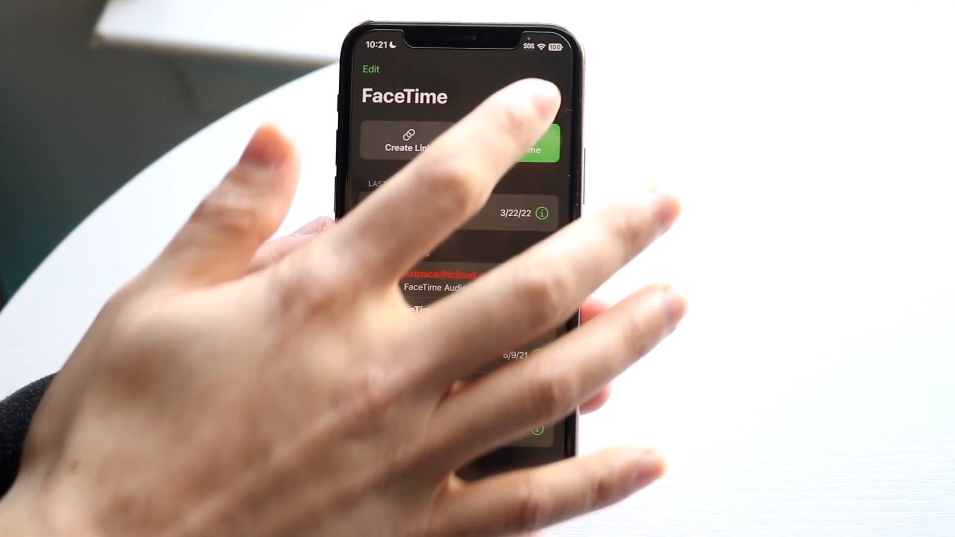
Step: Start a FaceTime call with a contact from the recent calls list
click(525, 146)
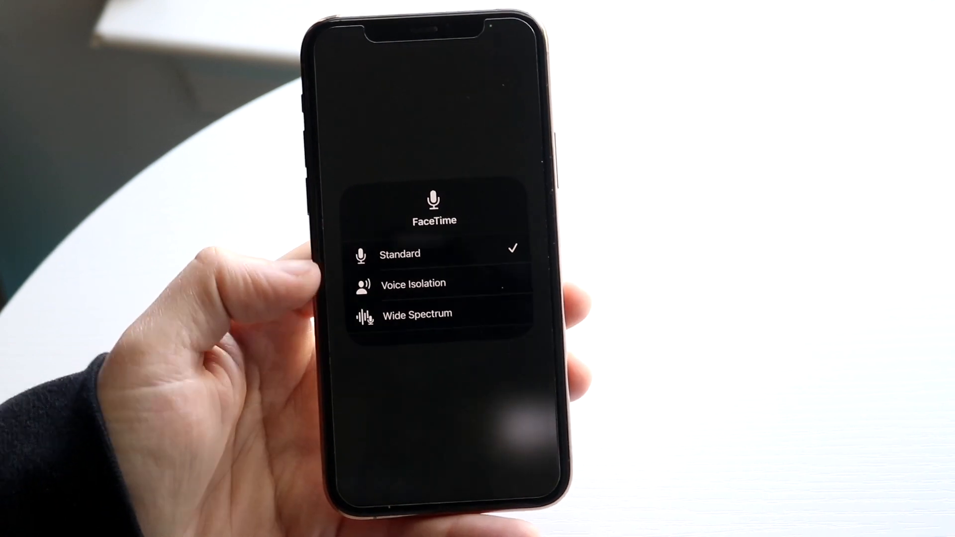
Step: Choose Voice Isolation as the Mic Mode for the active FaceTime call
click(413, 284)
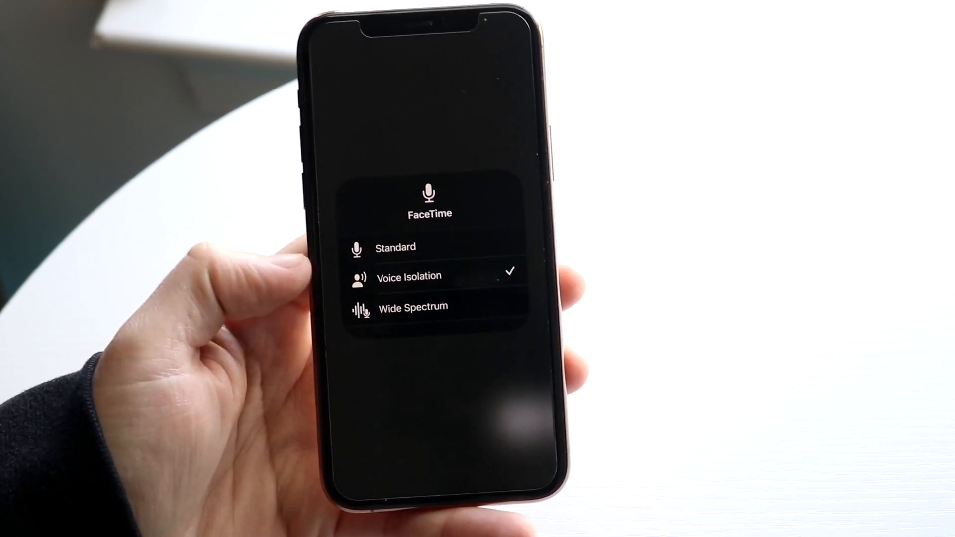